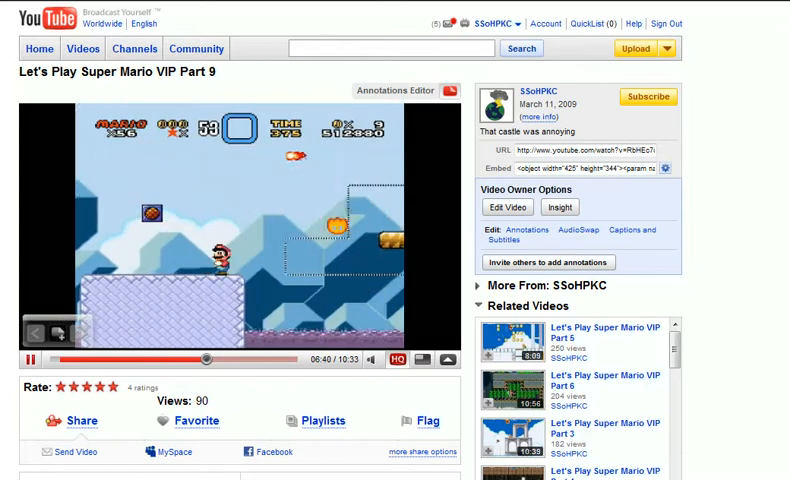
# Step: Toggle the HQ button so 'Let's Play Super Mario VIP Part 9' restarts in high quality
pyautogui.click(502, 22)
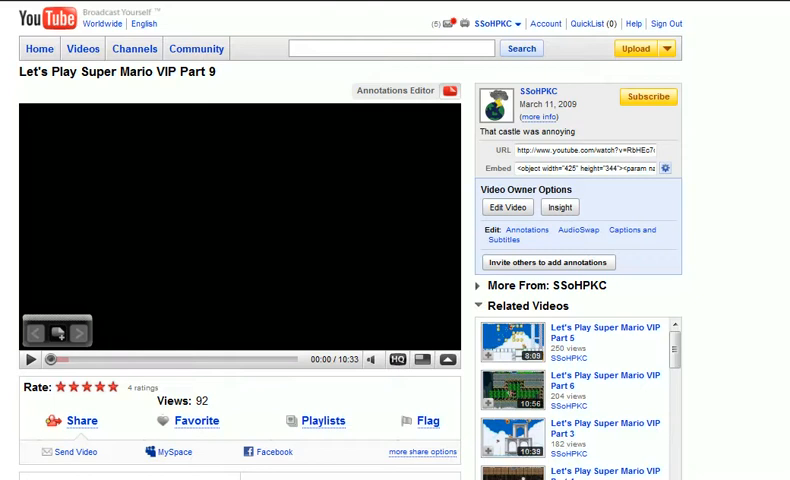
pyautogui.click(398, 359)
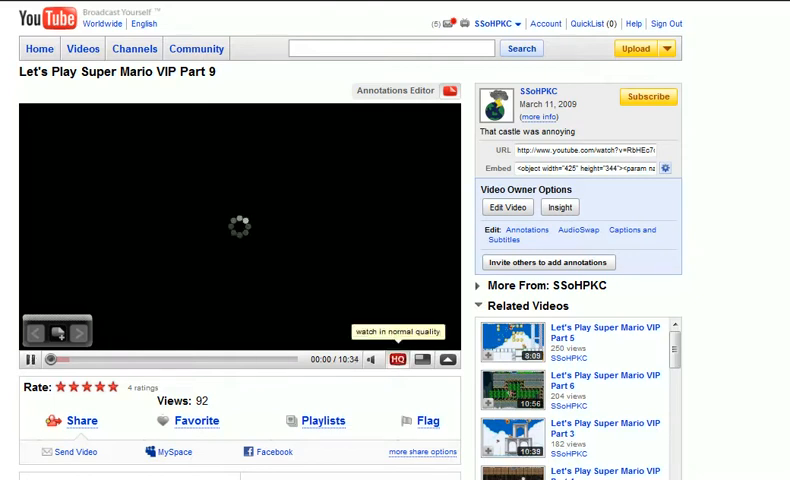